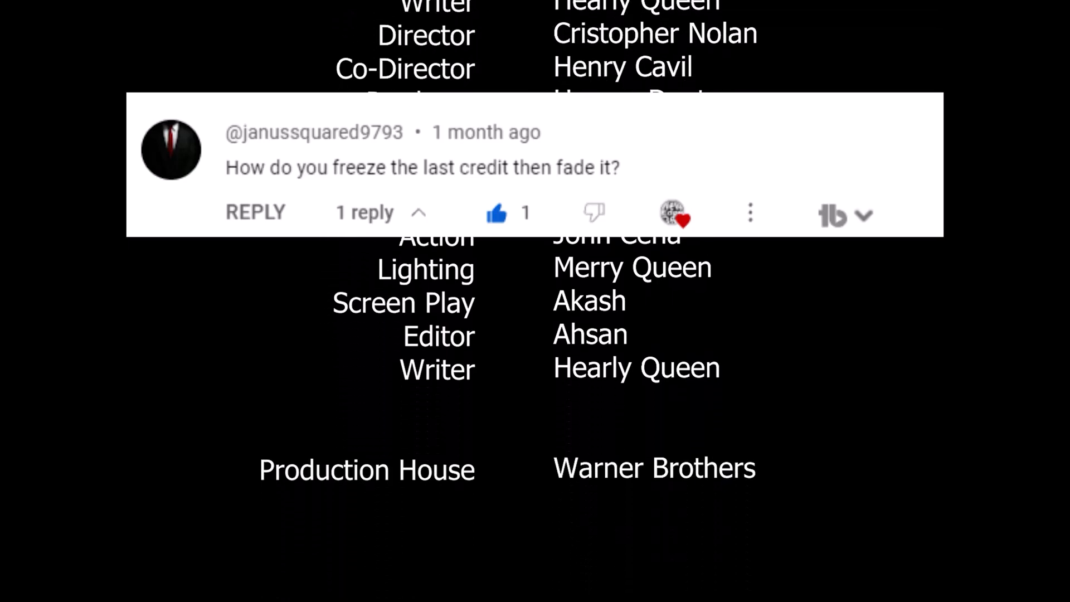
Step: Create a new DSLR 1080p30 sequence, Sequence 02, from the Project panel's New Item menu
{"action": "scroll", "scroll_direction": "down", "scroll_amount": 3}
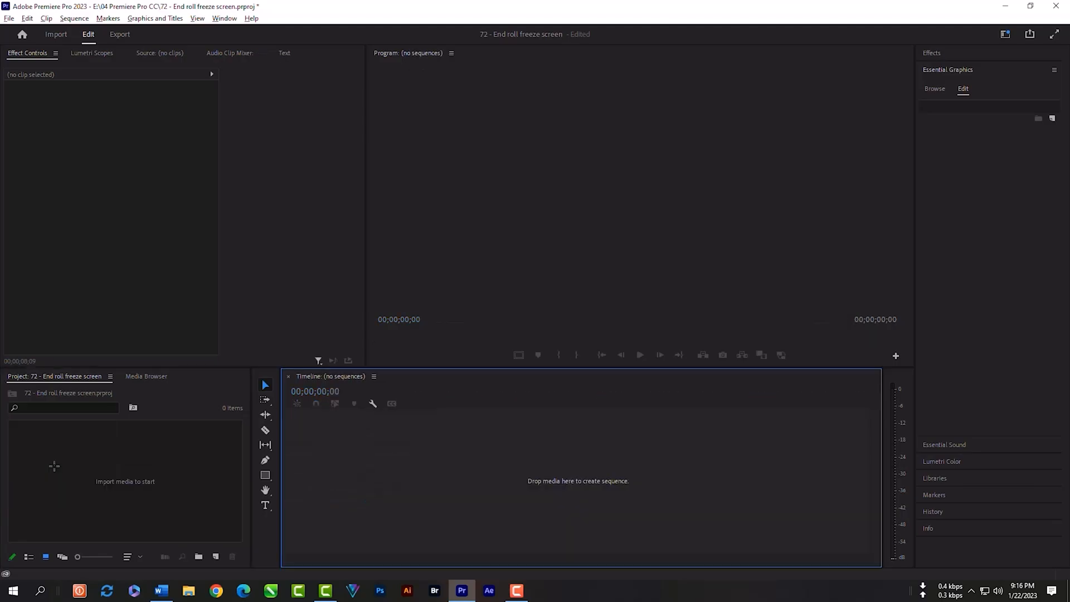
{"action": "right_click", "coordinate": [53, 466]}
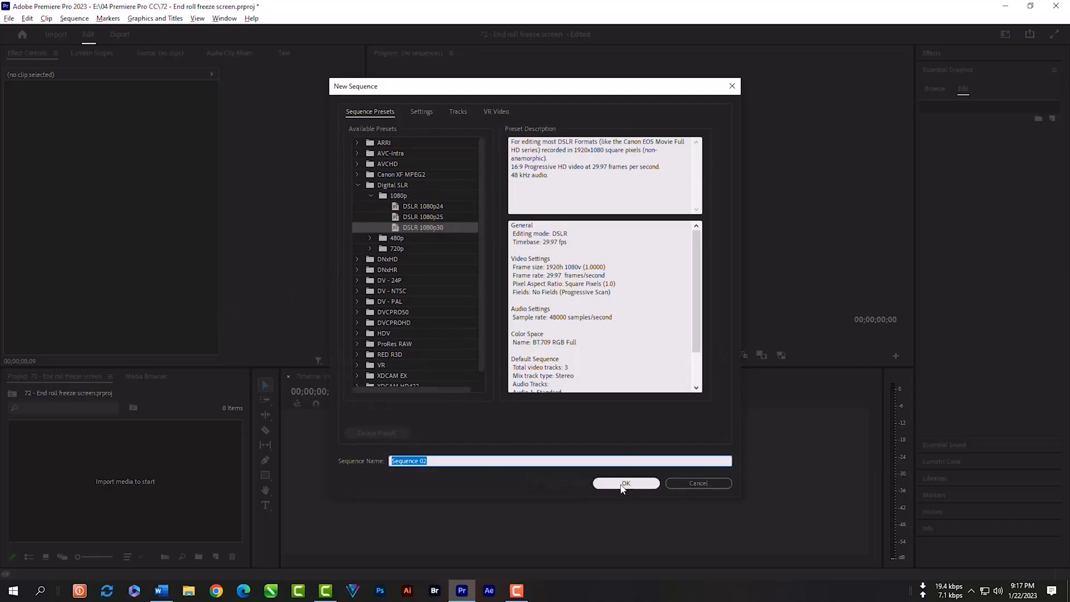
{"action": "left_click", "coordinate": [627, 482]}
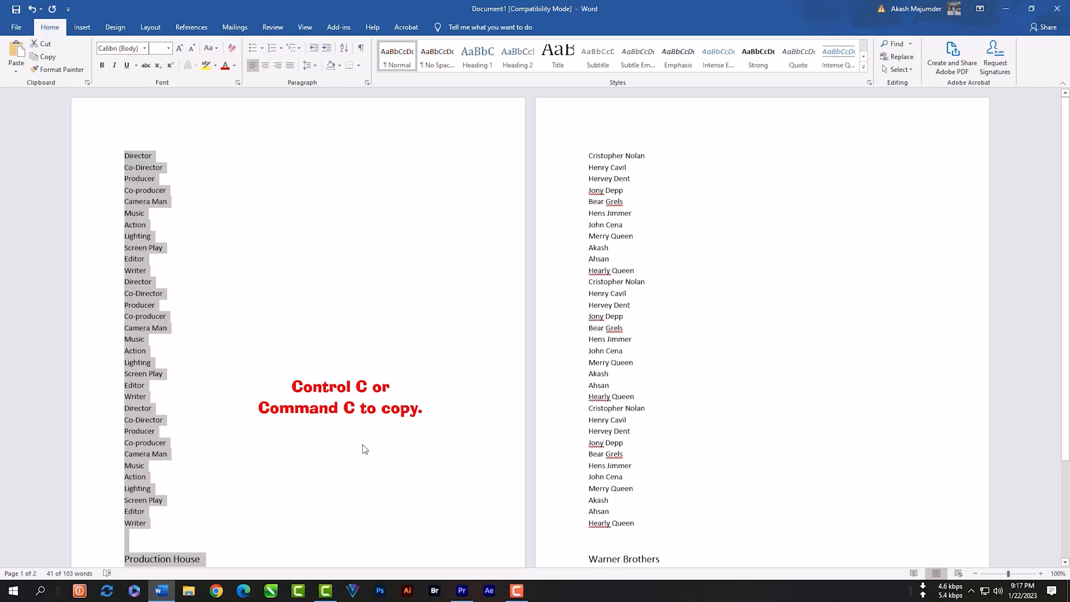
Step: Copy the crew roles column from the Word credits document
{"action": "left_click", "coordinate": [461, 591]}
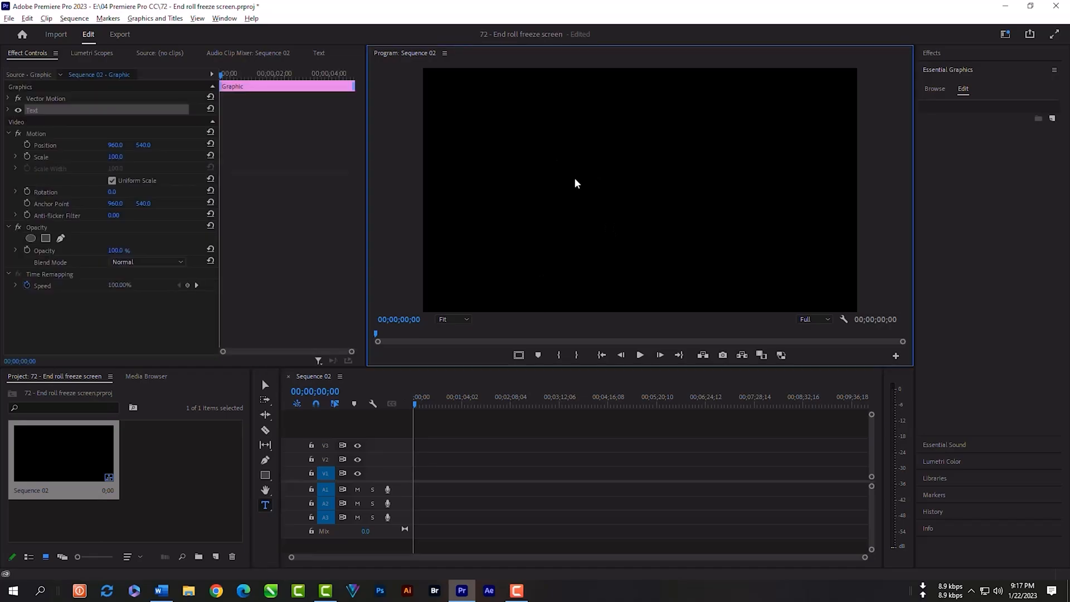
Step: Paste the roles as a text graphic in Sequence 02 and right-align all of it
{"action": "key", "text": "ctrl+v"}
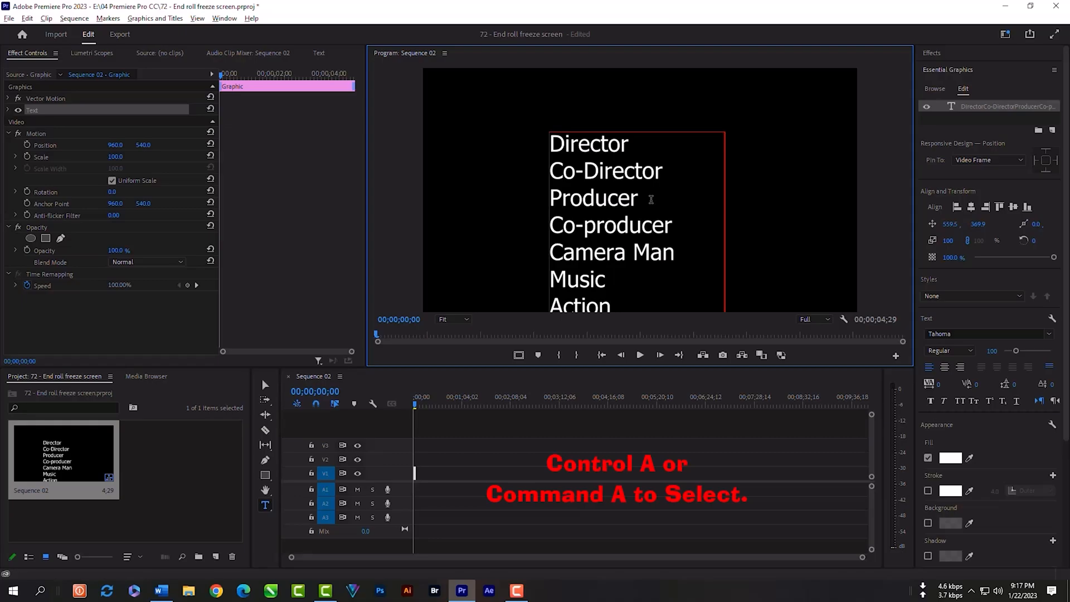
{"action": "key", "text": "ctrl+a"}
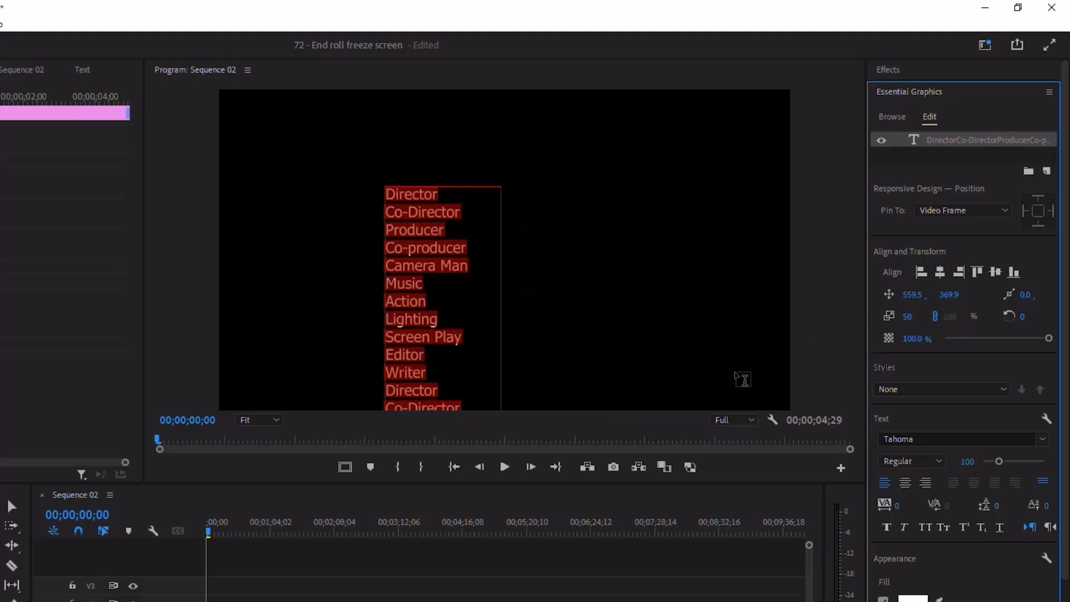
{"action": "mouse_move", "coordinate": [925, 483]}
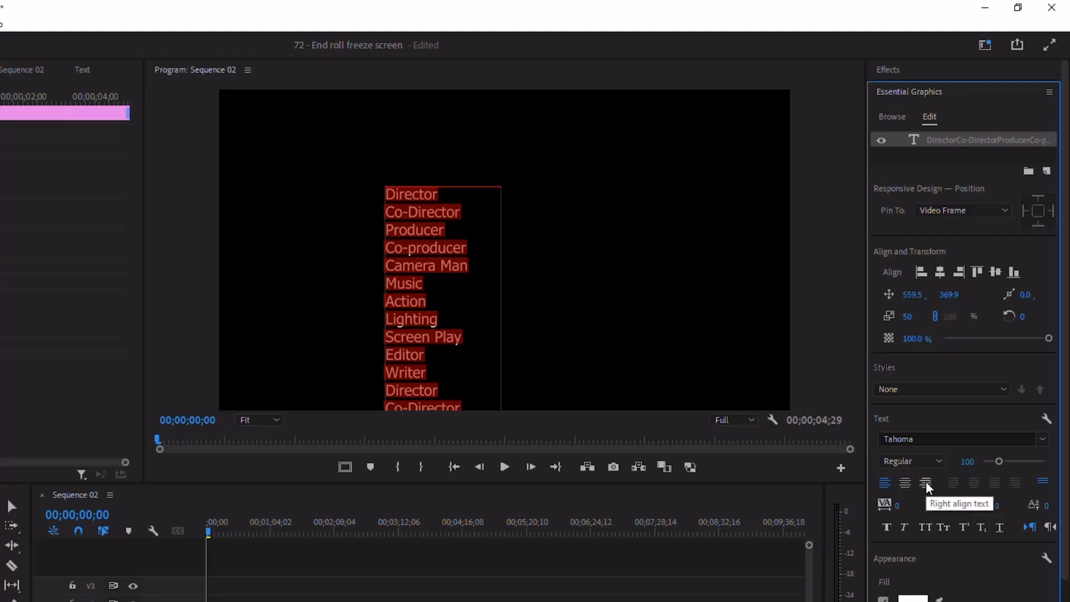
{"action": "left_click", "coordinate": [926, 483]}
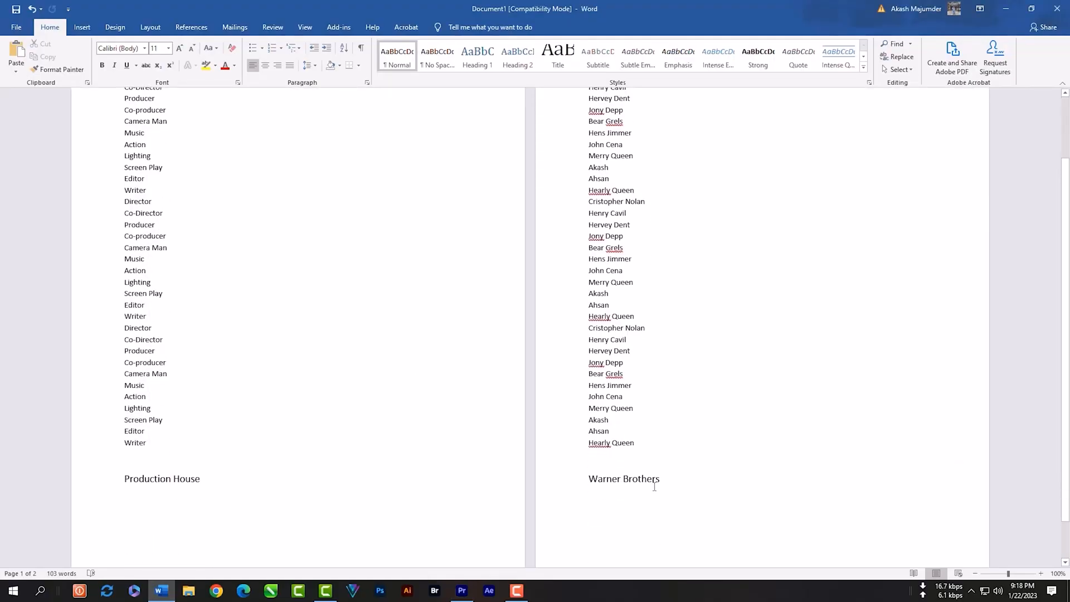
Step: Copy the names column ending with Warner Brothers from the Word document
{"action": "left_click_drag", "start_coordinate": [606, 89], "coordinate": [667, 482]}
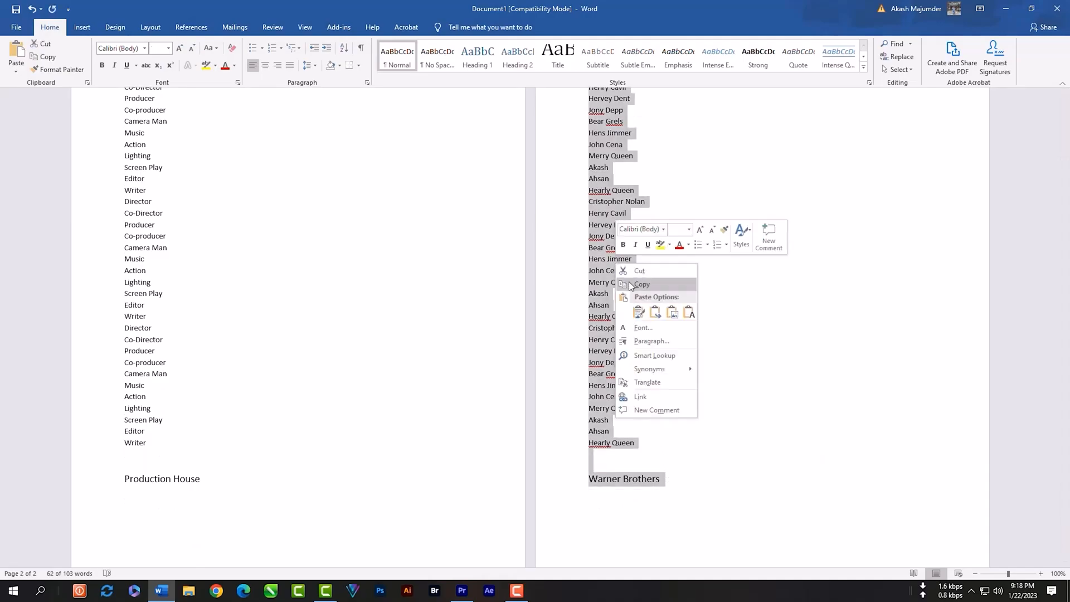
{"action": "left_click", "coordinate": [462, 591]}
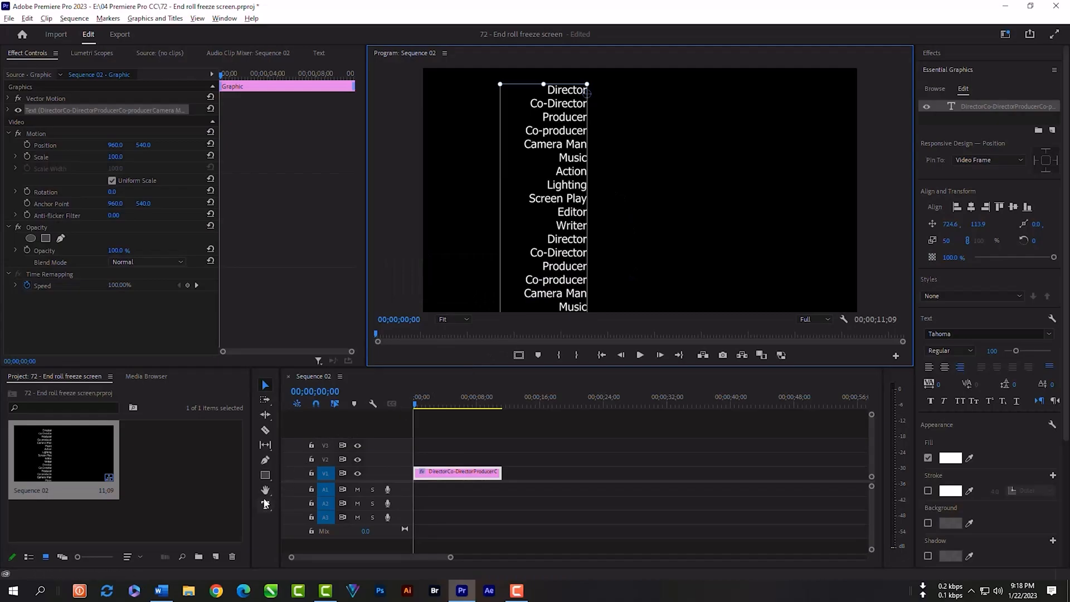
Step: Paste the names as a second text layer and line the roles column up beside it
{"action": "left_click", "coordinate": [265, 505]}
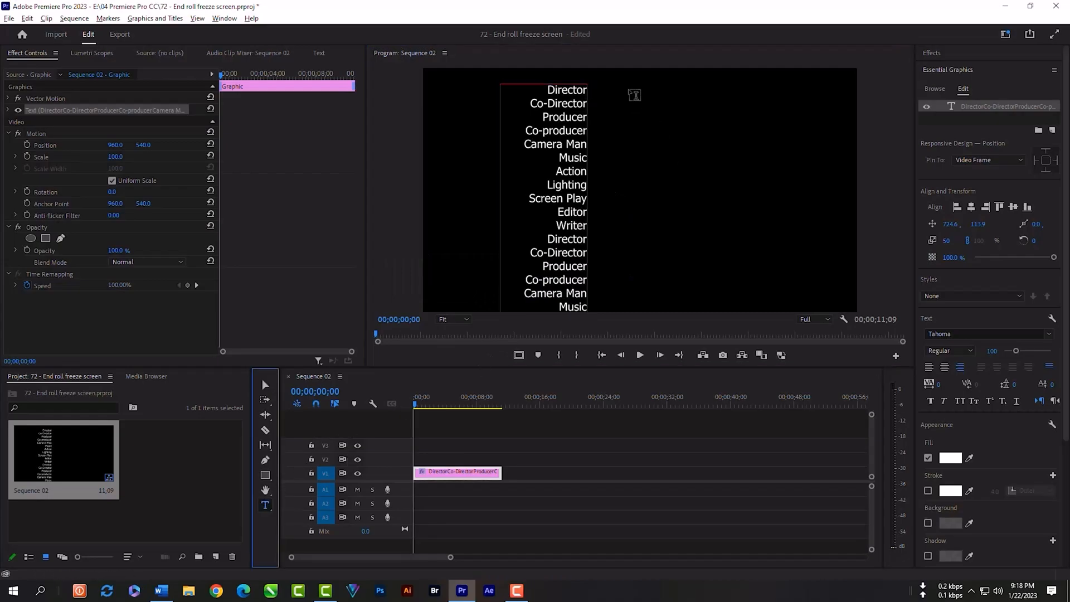
{"action": "key", "text": "ctrl+v"}
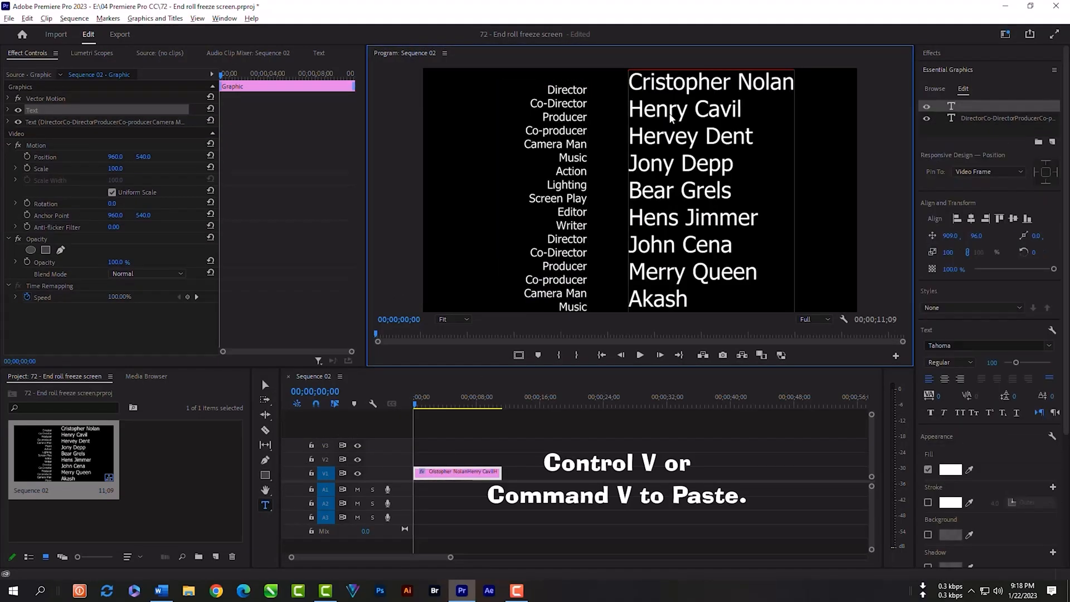
{"action": "key", "text": "ctrl+a"}
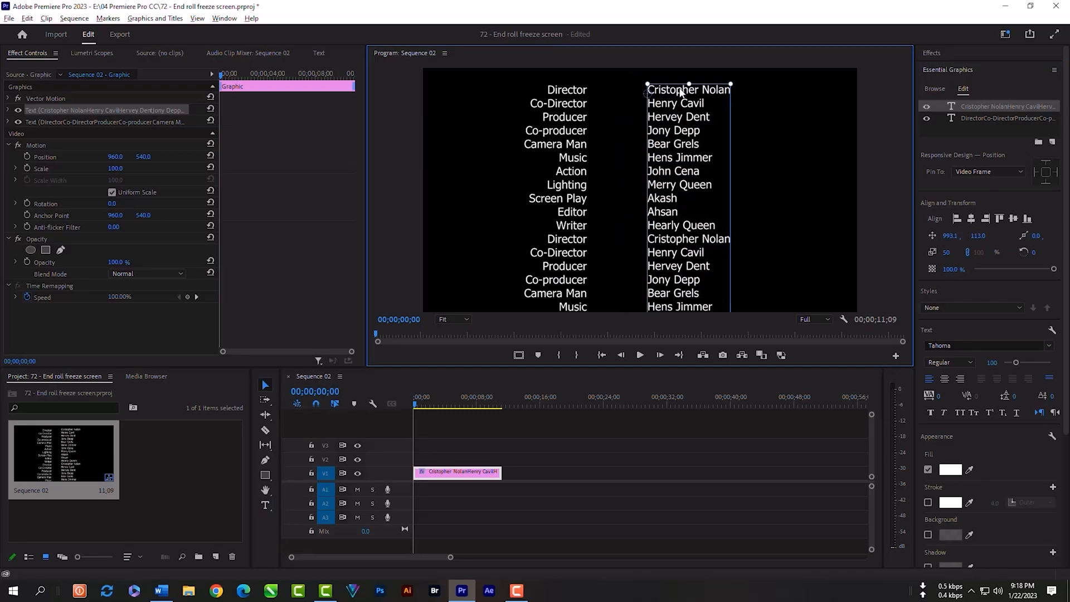
{"action": "mouse_move", "coordinate": [477, 426]}
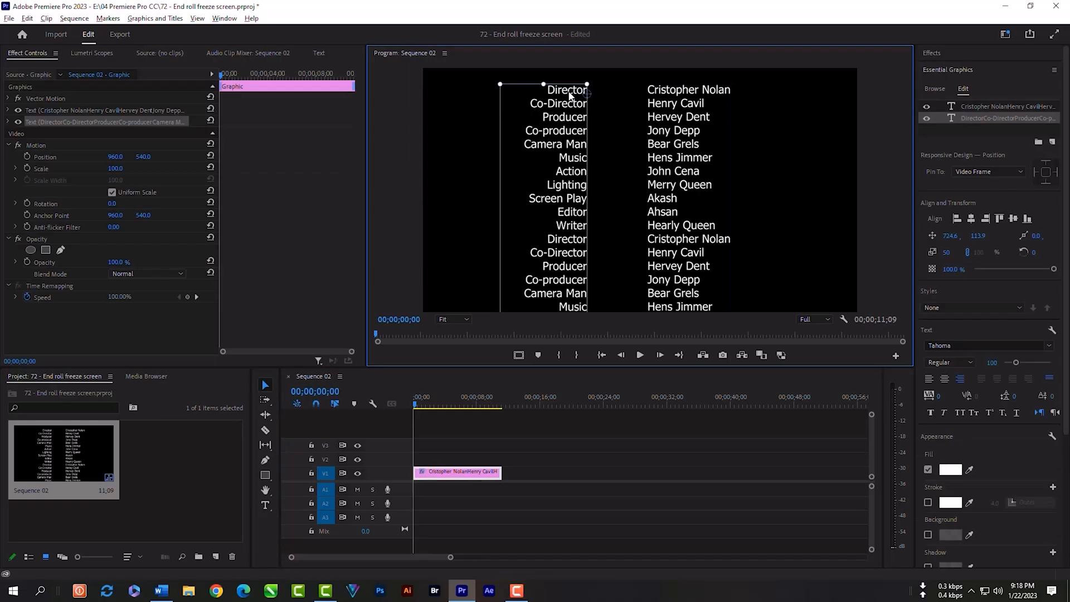
{"action": "left_click_drag", "start_coordinate": [566, 90], "coordinate": [578, 90]}
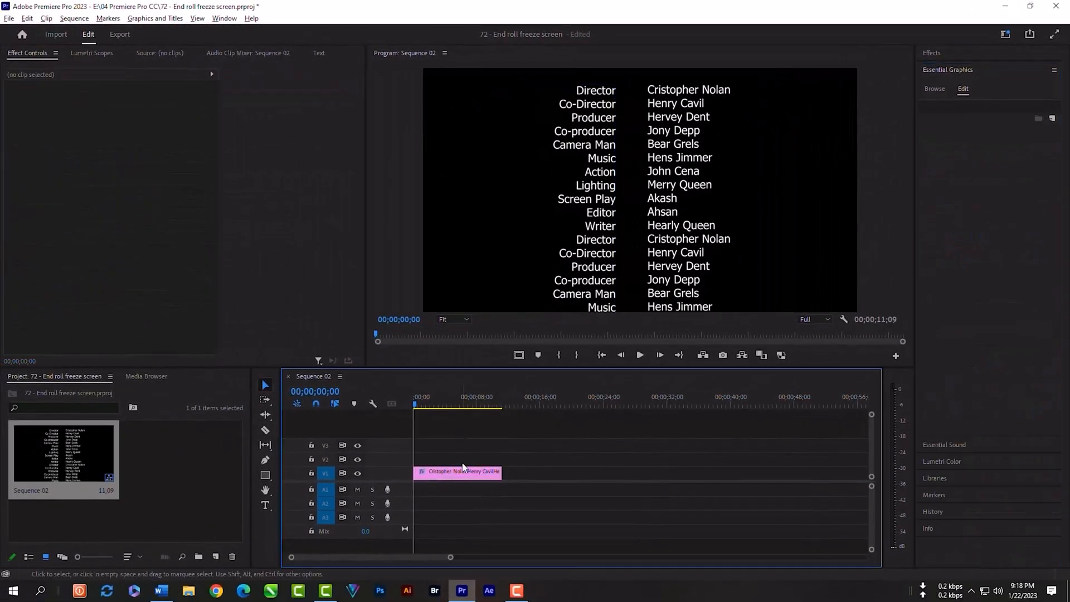
Step: Enable Roll on the credits graphic and play back the upward-scrolling two columns
{"action": "left_click", "coordinate": [458, 473]}
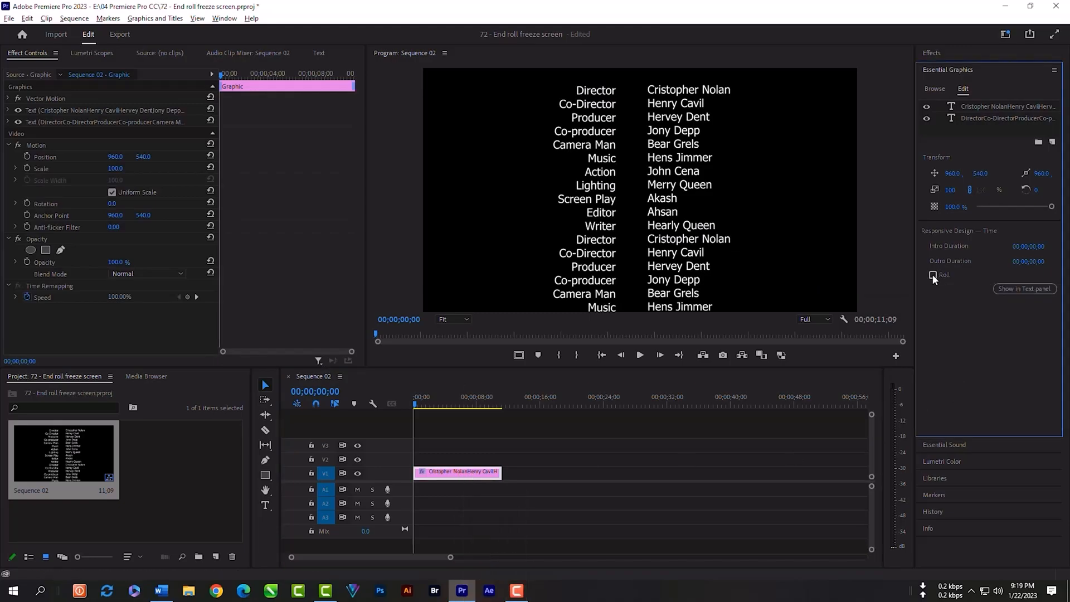
{"action": "left_click", "coordinate": [935, 274]}
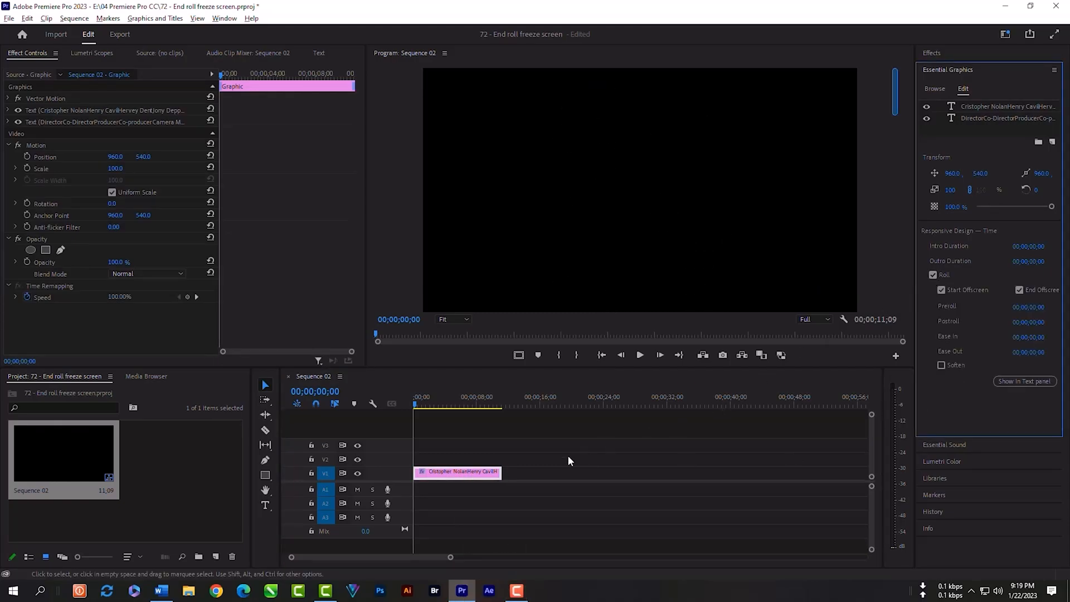
{"action": "left_click", "coordinate": [640, 355]}
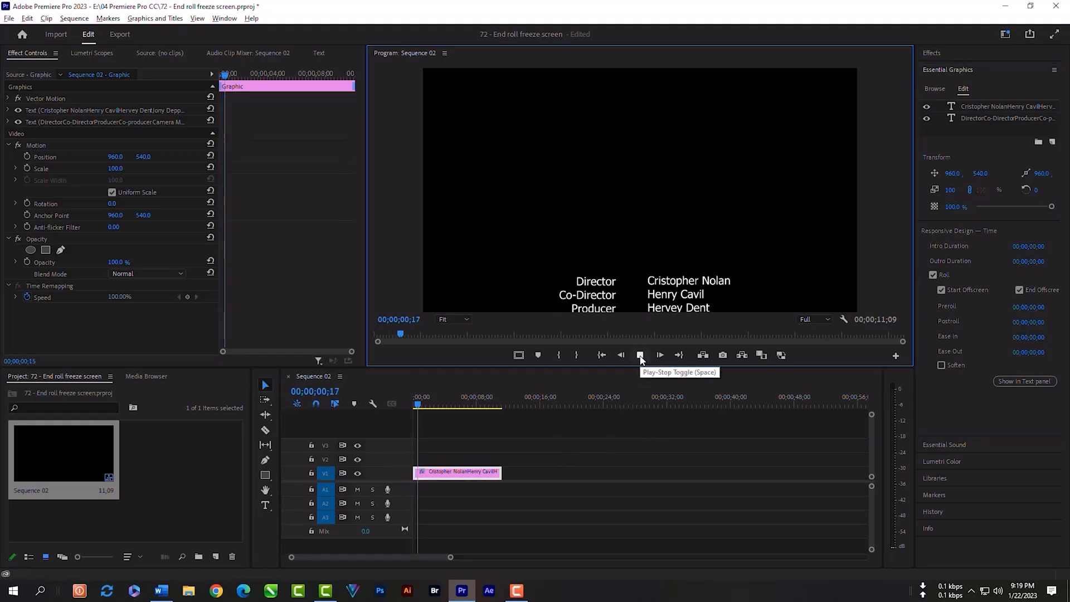
{"action": "left_click", "coordinate": [640, 355]}
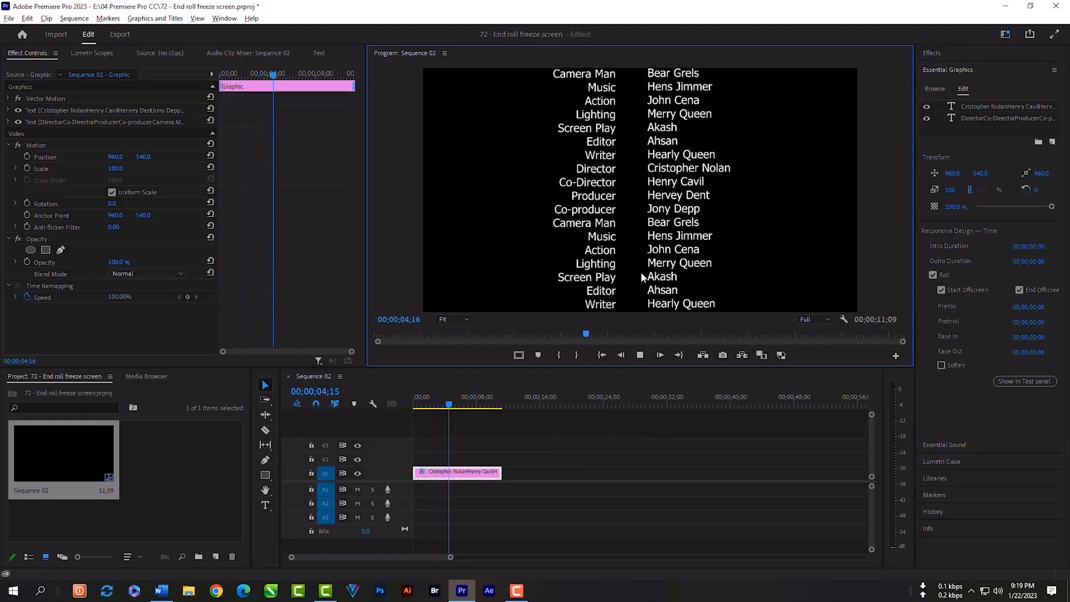
{"action": "left_click", "coordinate": [660, 355]}
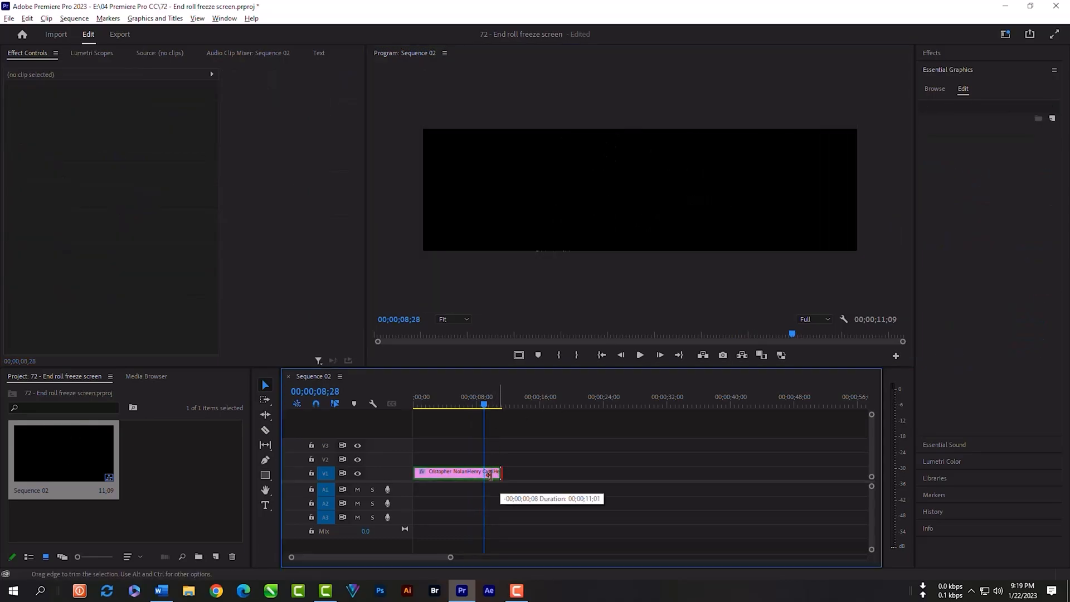
Step: Shorten the credits clip to about 8 seconds and cue it where Warner Brothers settles
{"action": "left_click_drag", "start_coordinate": [495, 472], "coordinate": [460, 471]}
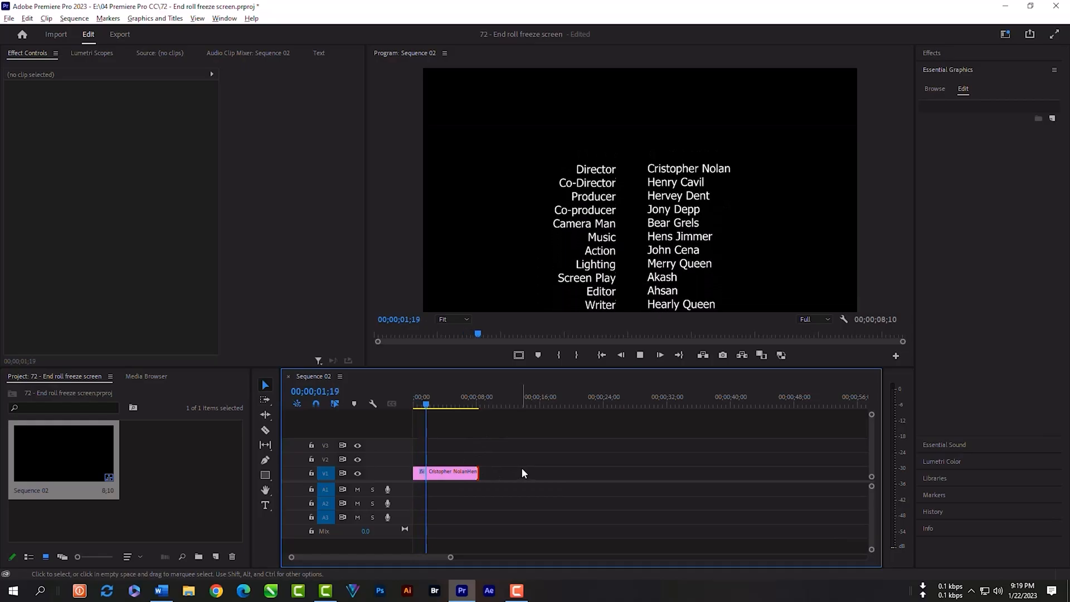
{"action": "left_click", "coordinate": [660, 356]}
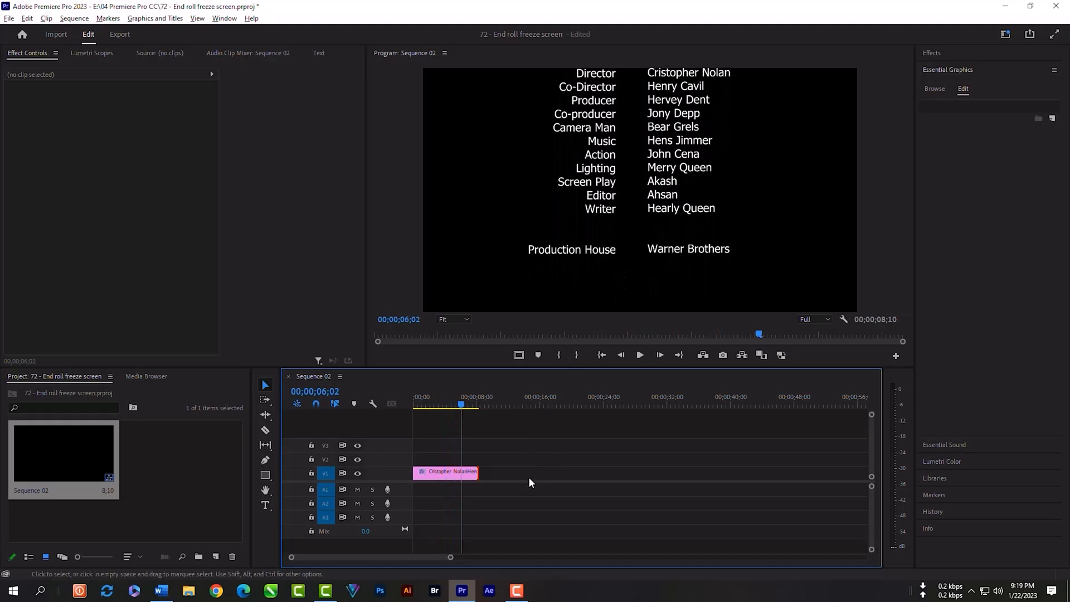
{"action": "left_click", "coordinate": [446, 473]}
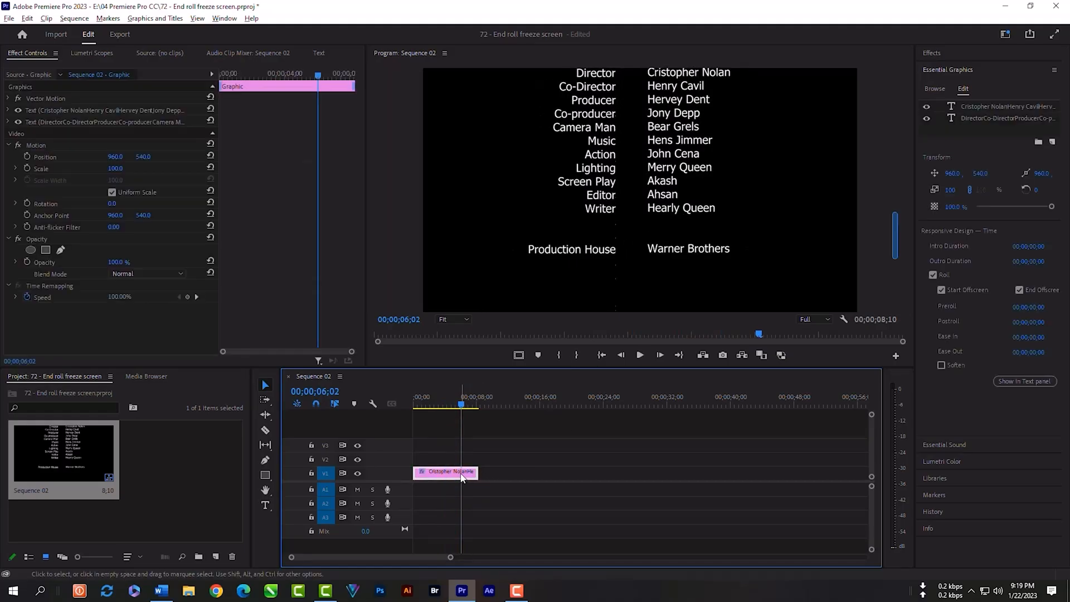
Step: Nest the credits graphic into Nested Sequence 02 and select the nested clip
{"action": "right_click", "coordinate": [445, 472]}
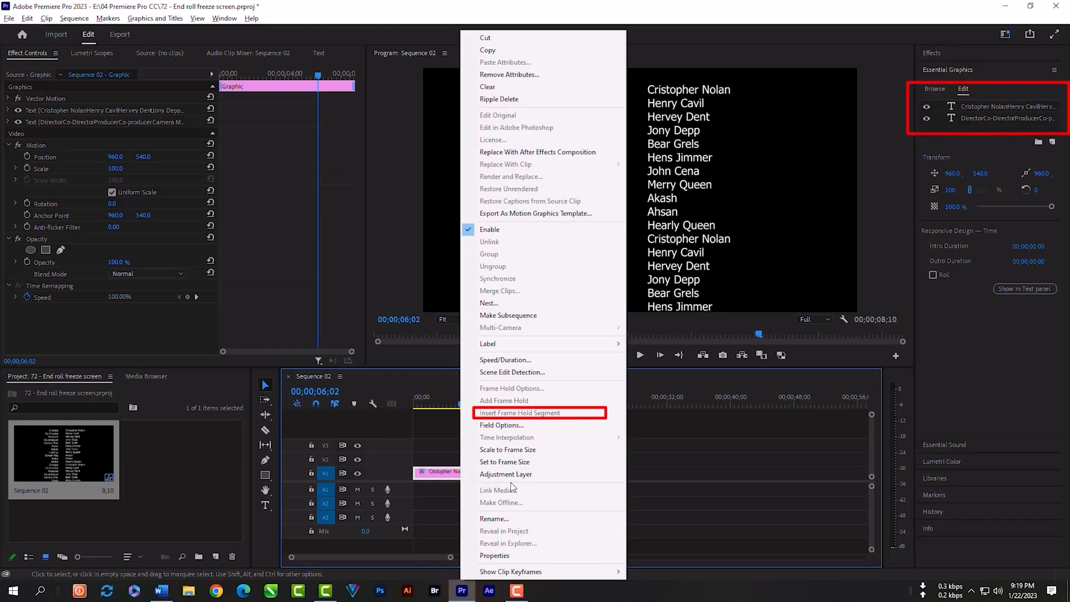
{"action": "mouse_move", "coordinate": [508, 454]}
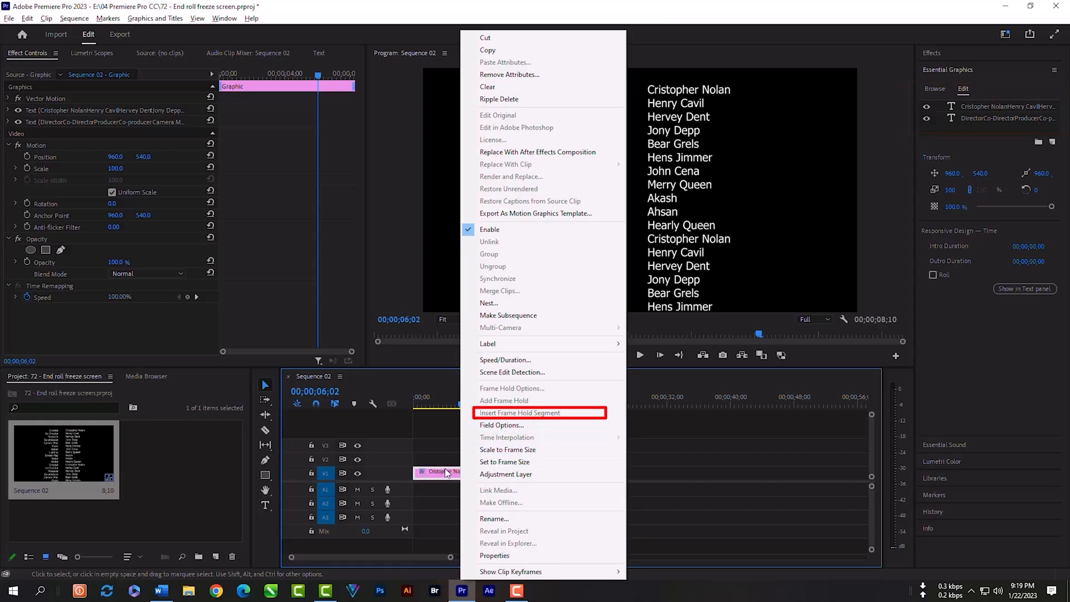
{"action": "left_click", "coordinate": [520, 412]}
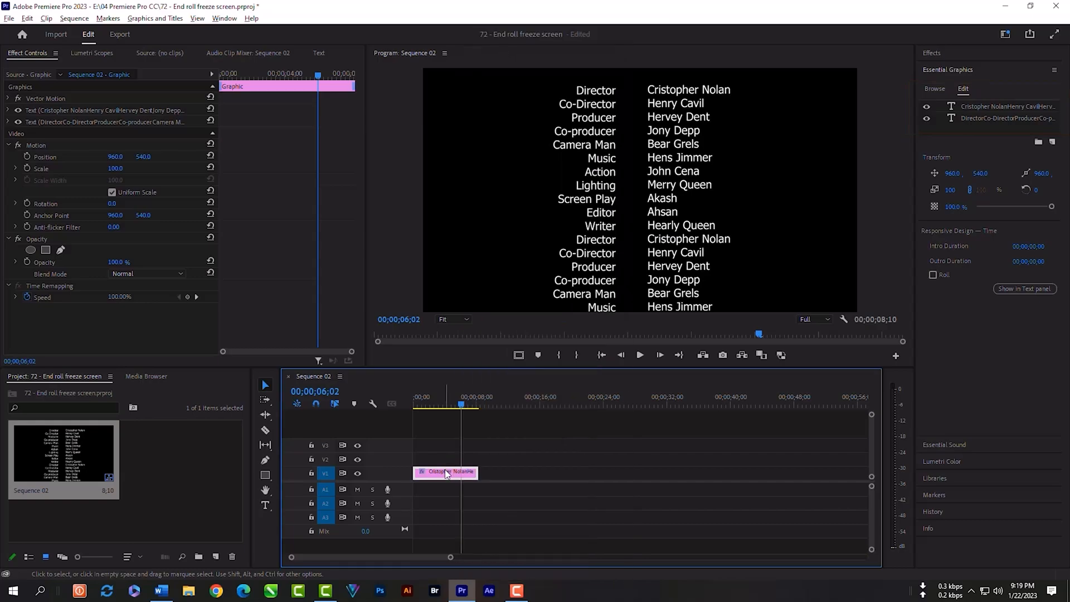
{"action": "right_click", "coordinate": [446, 473]}
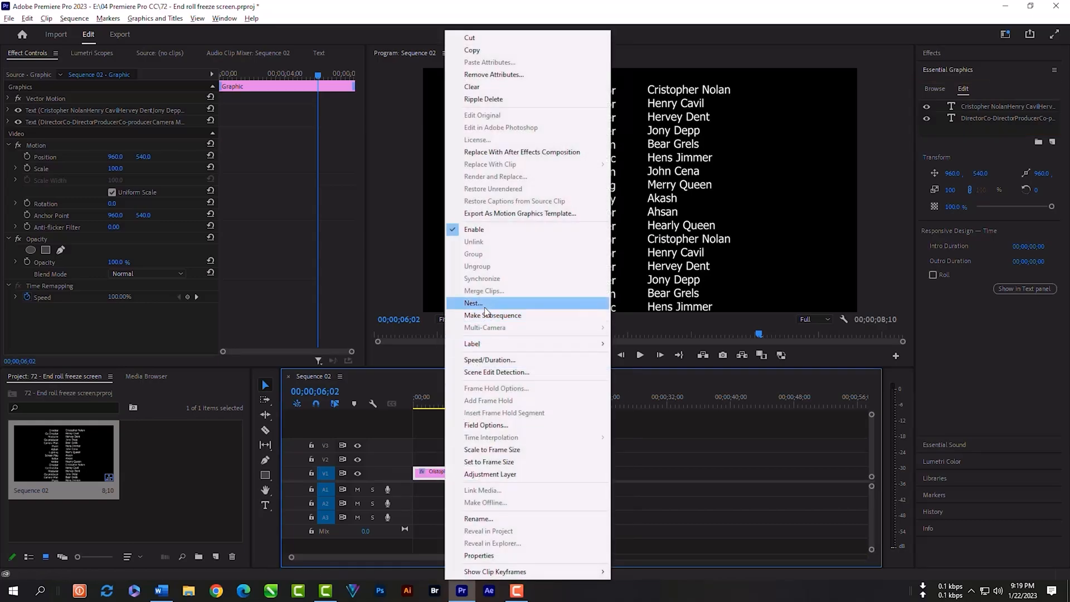
{"action": "left_click", "coordinate": [473, 303]}
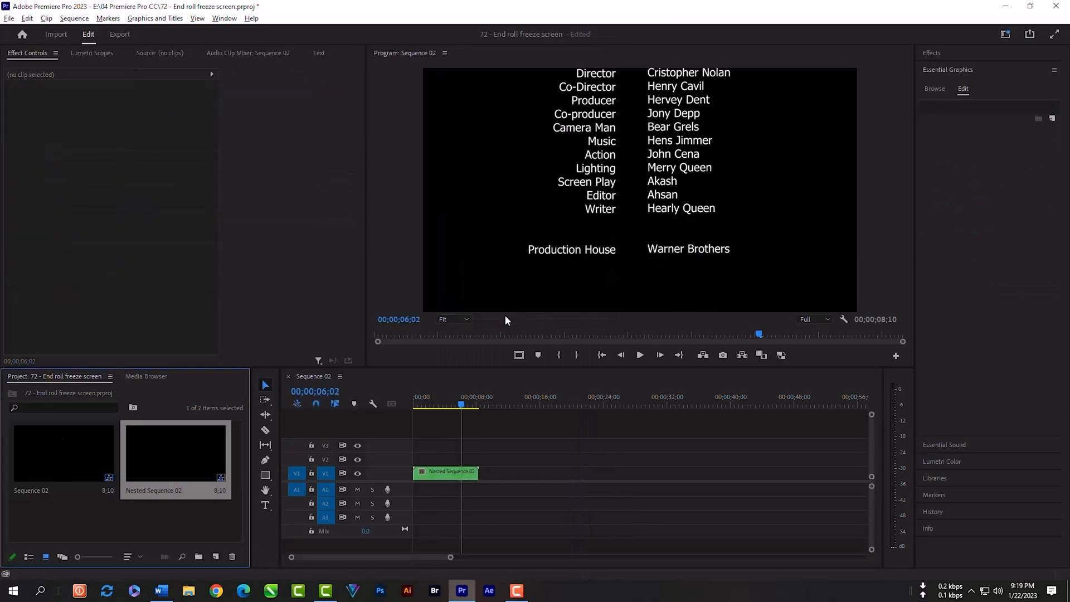
{"action": "left_click", "coordinate": [450, 473]}
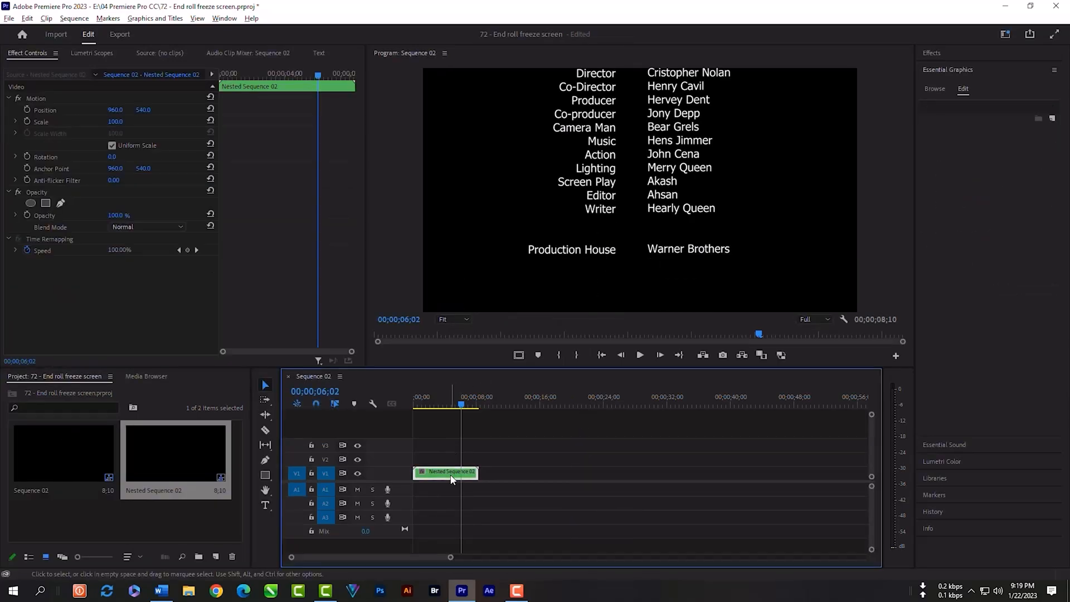
Step: Insert a frame hold segment freezing on Production House, Warner Brothers, then play through to check it
{"action": "right_click", "coordinate": [450, 473]}
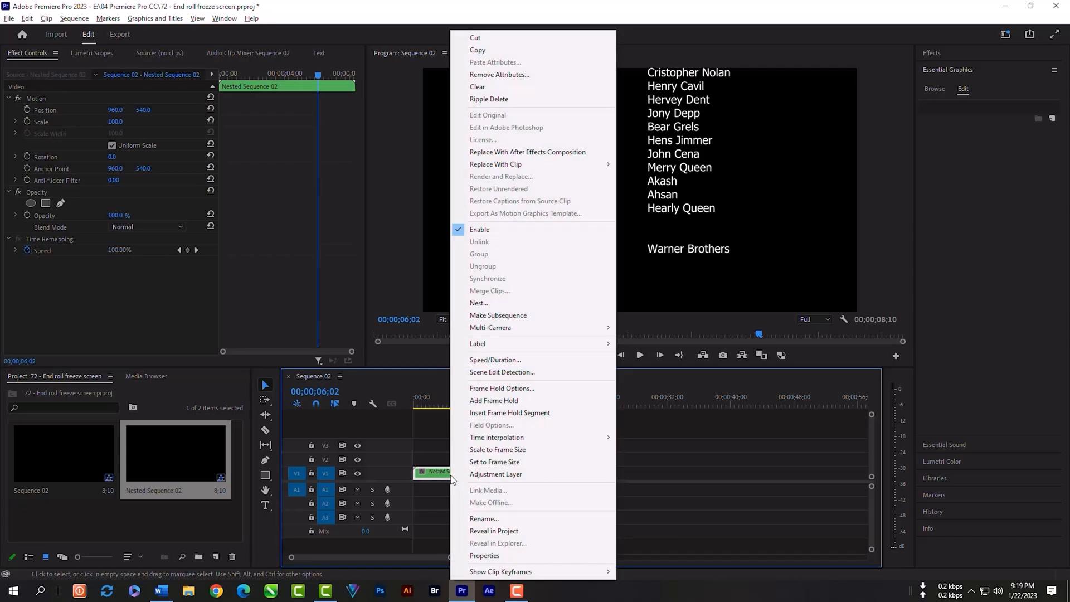
{"action": "mouse_move", "coordinate": [511, 412]}
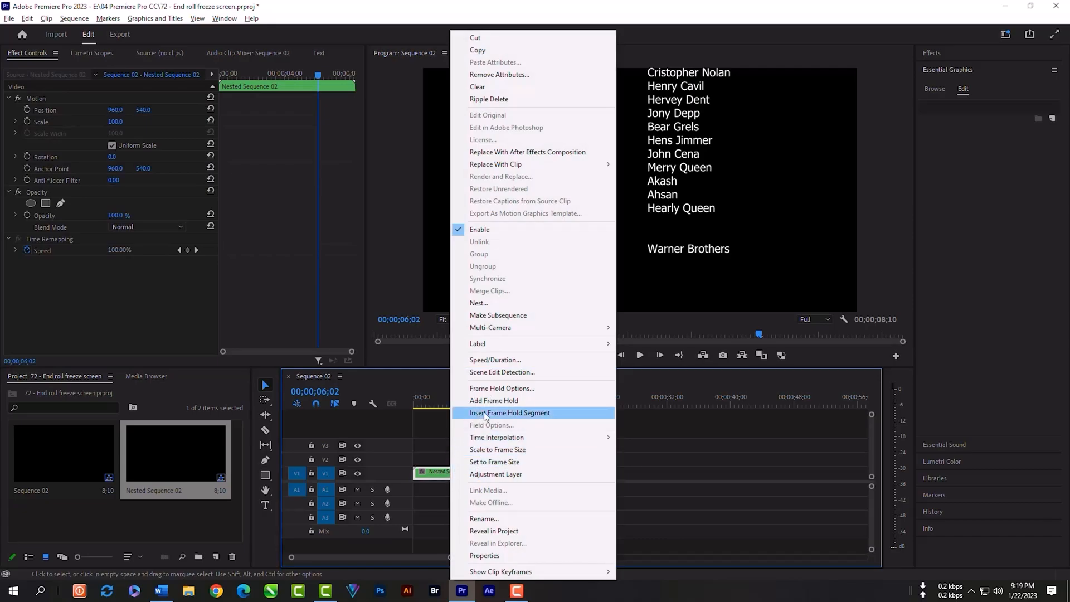
{"action": "left_click", "coordinate": [511, 412]}
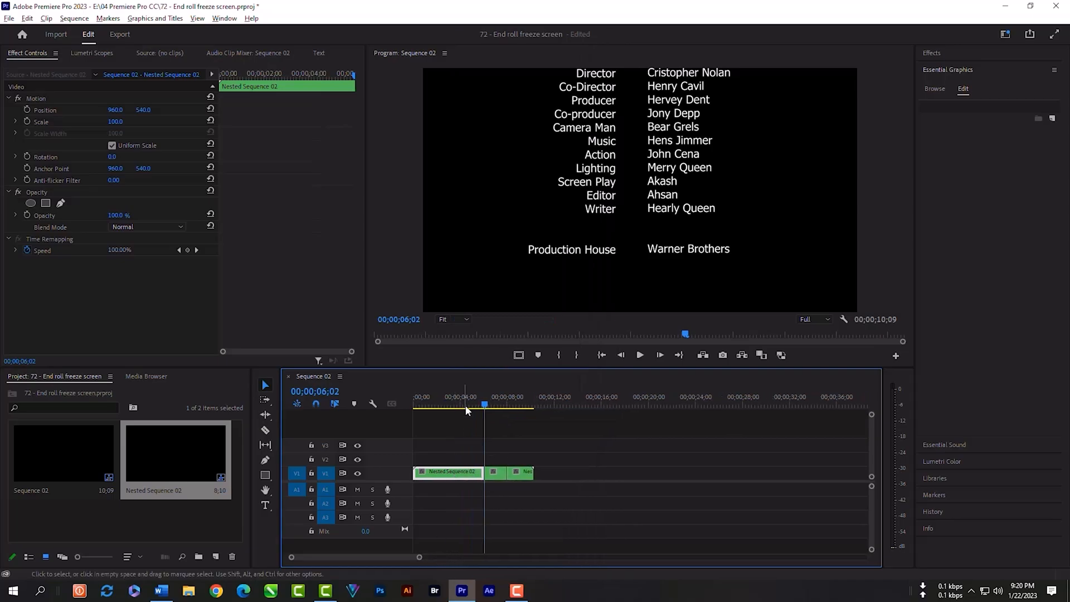
{"action": "left_click", "coordinate": [640, 356]}
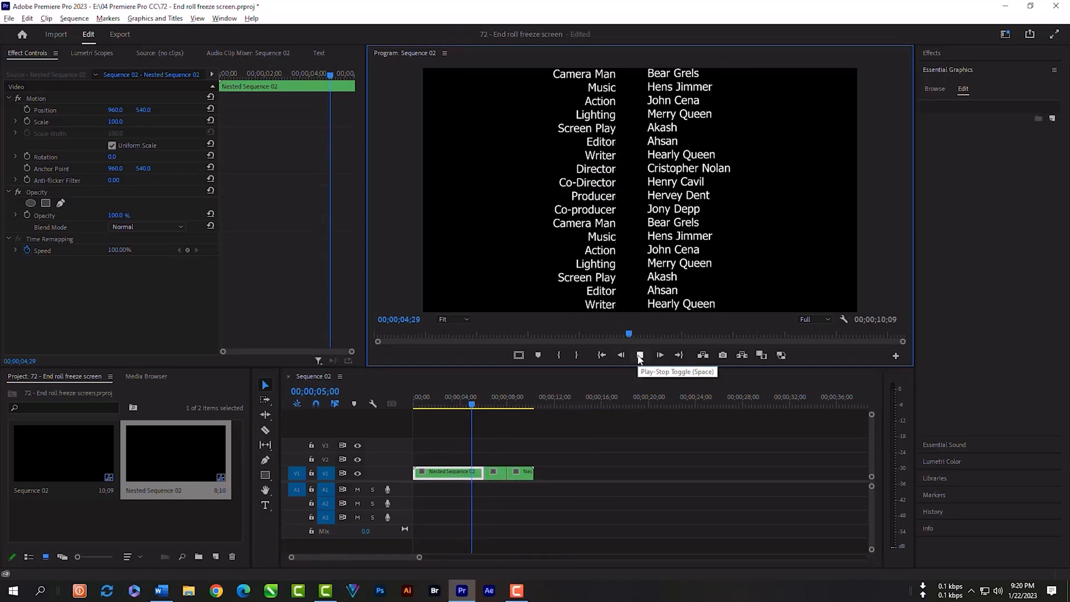
{"action": "left_click", "coordinate": [640, 356]}
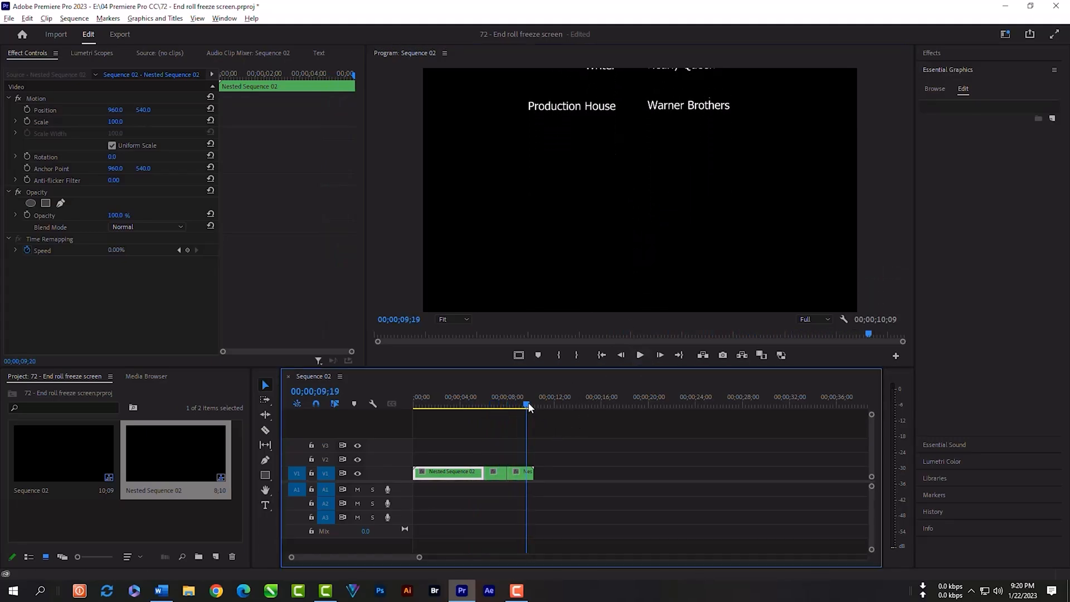
{"action": "left_click_drag", "start_coordinate": [529, 405], "coordinate": [524, 405]}
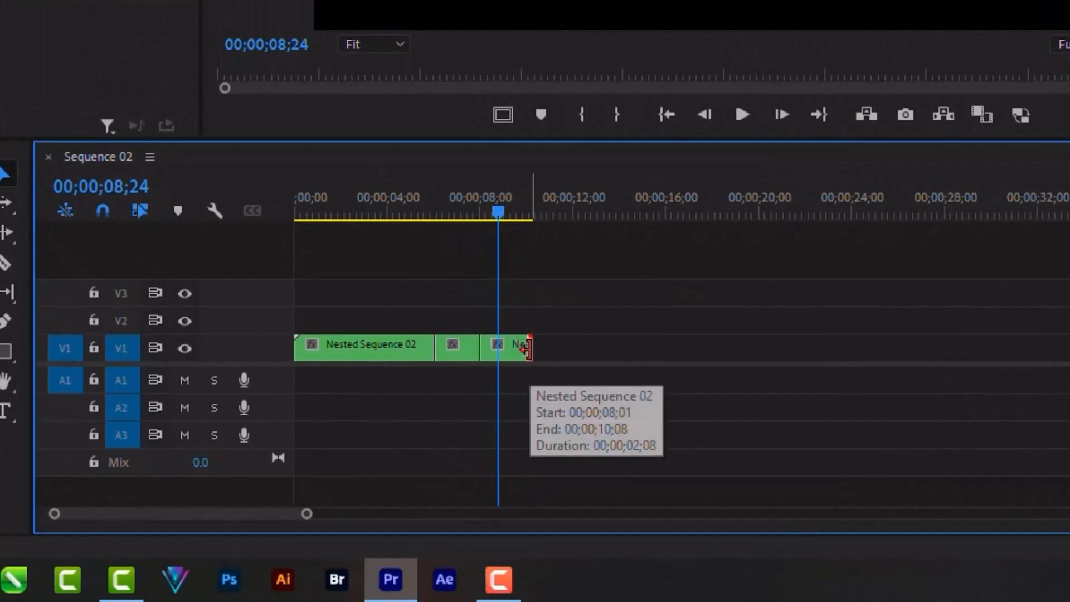
Step: Apply a default Cross Dissolve at the nested credits' out point so the frozen credit fades to black
{"action": "right_click", "coordinate": [526, 347]}
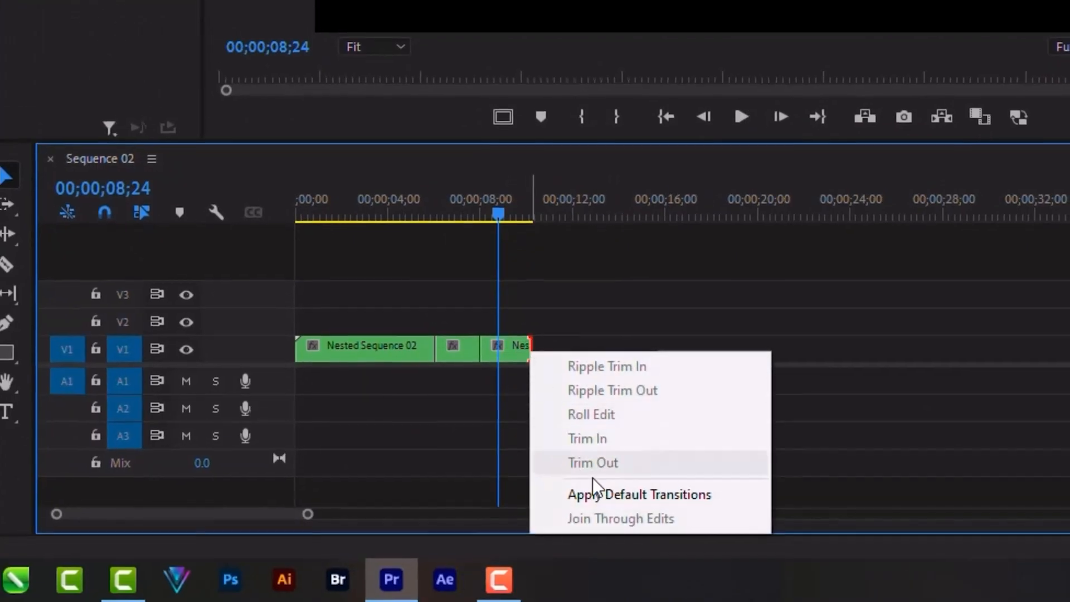
{"action": "left_click", "coordinate": [639, 495]}
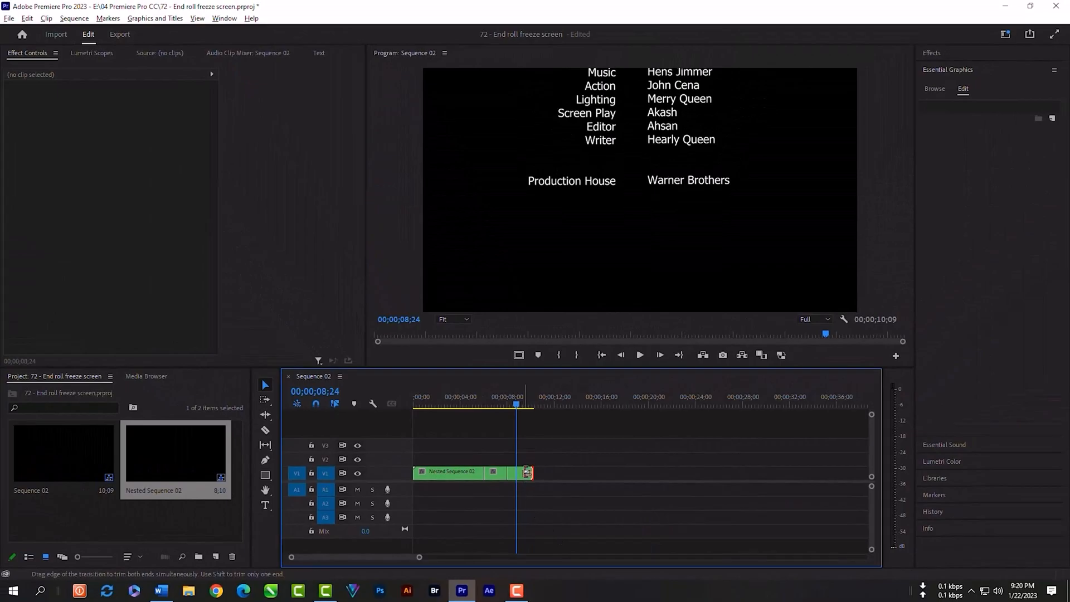
{"action": "left_click", "coordinate": [641, 356]}
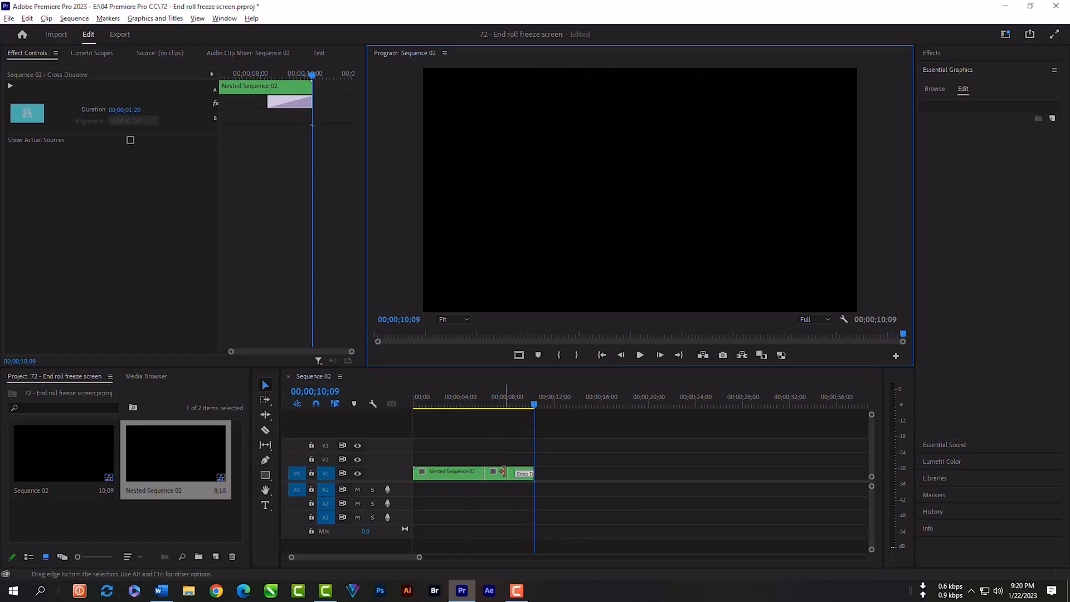
{"action": "left_click", "coordinate": [495, 473]}
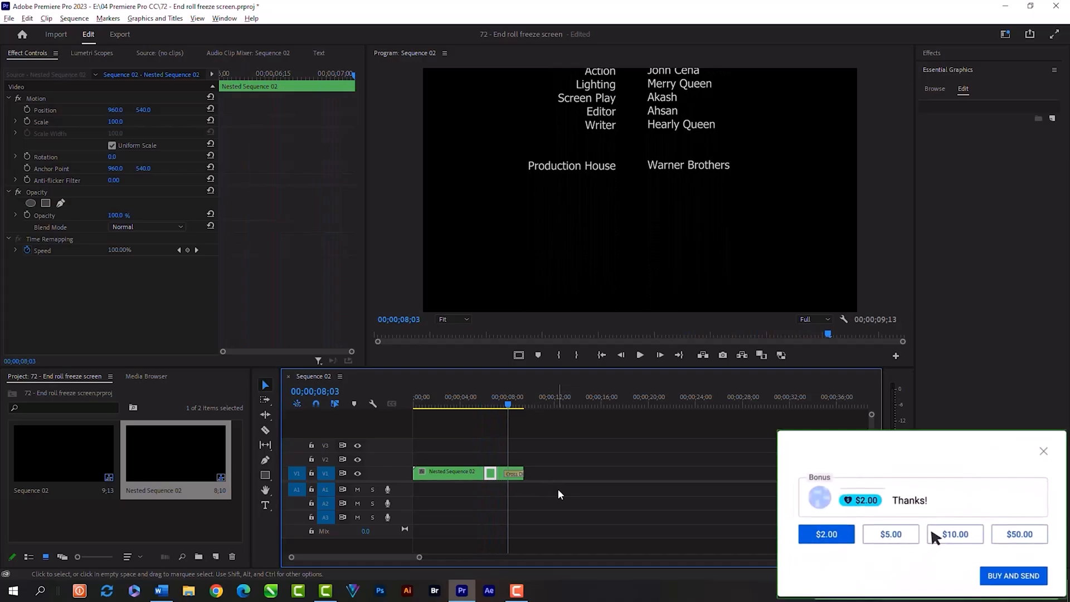
{"action": "left_click", "coordinate": [954, 534]}
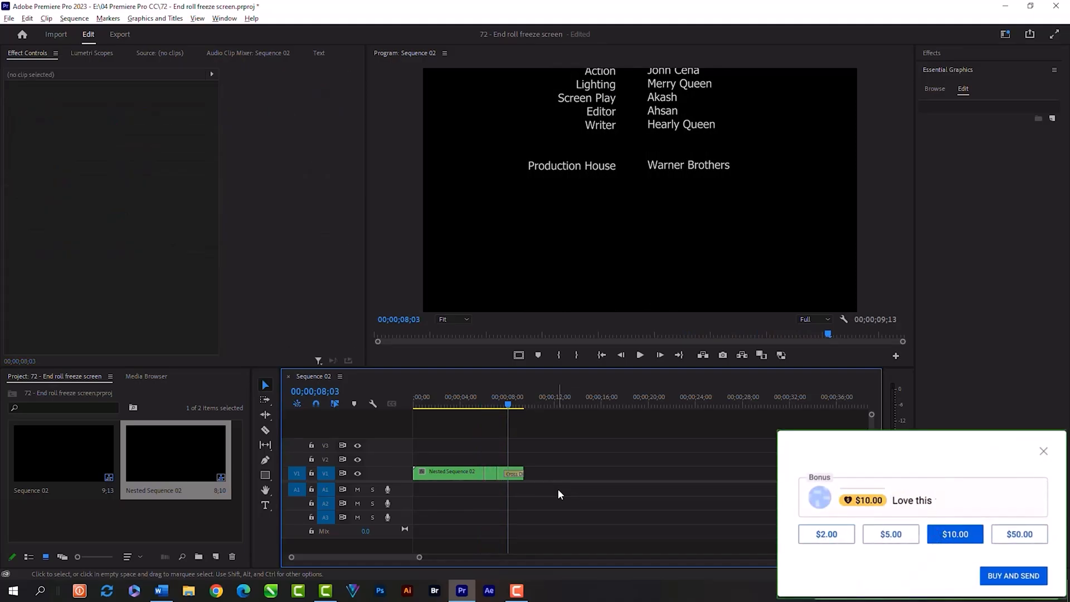